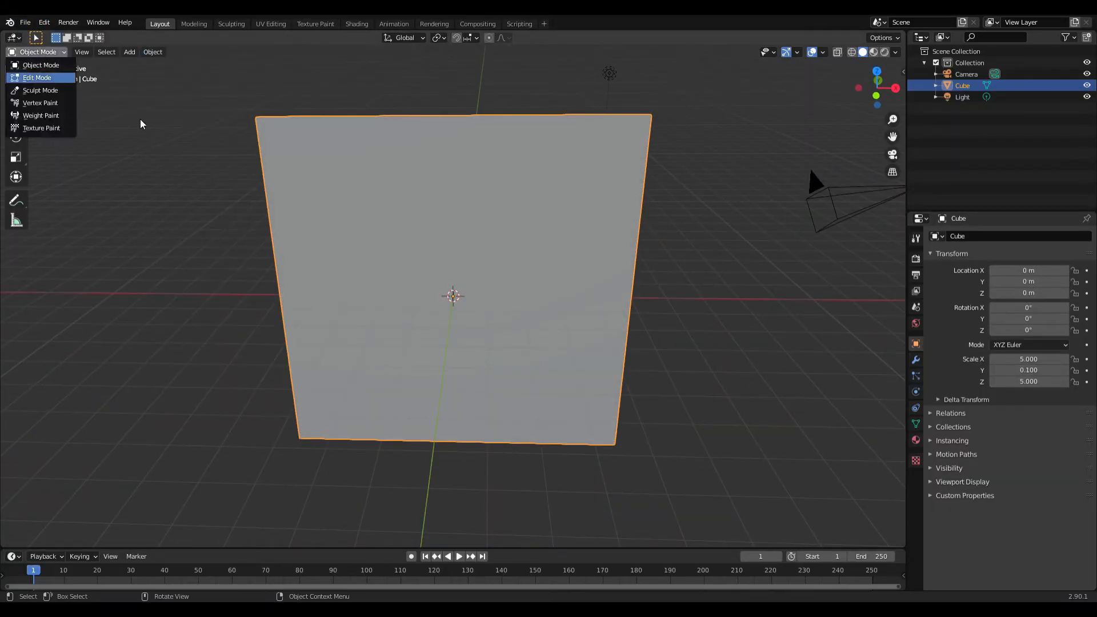
# Subdivide the wall mesh in Edit Mode and apply Cell Fracture to create the Cube_cell pieces.
pyautogui.click(36, 78)
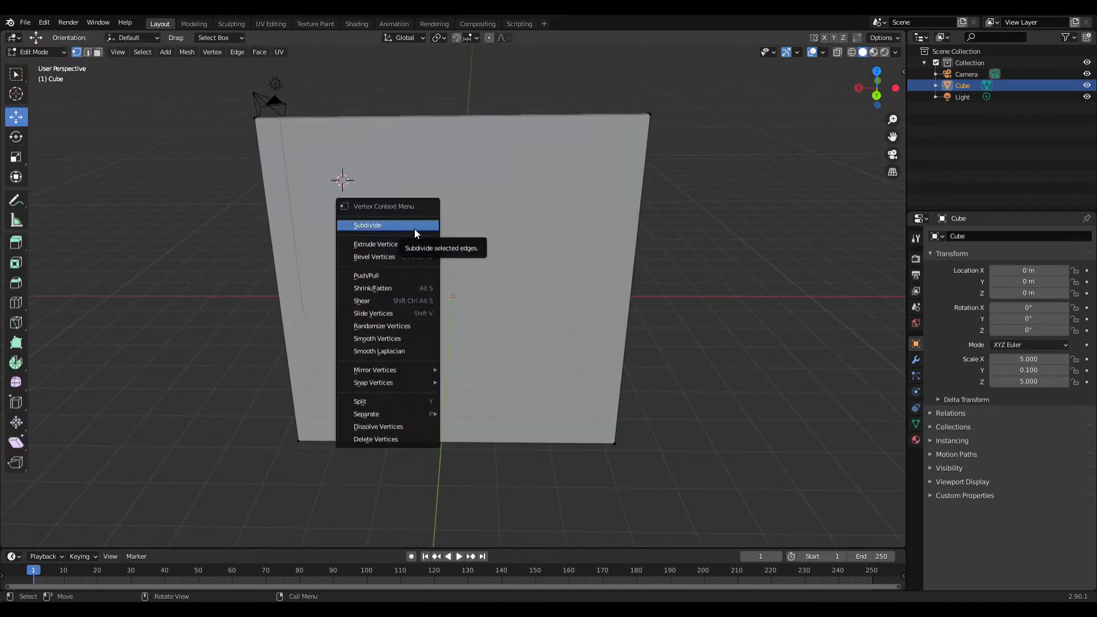
pyautogui.click(367, 225)
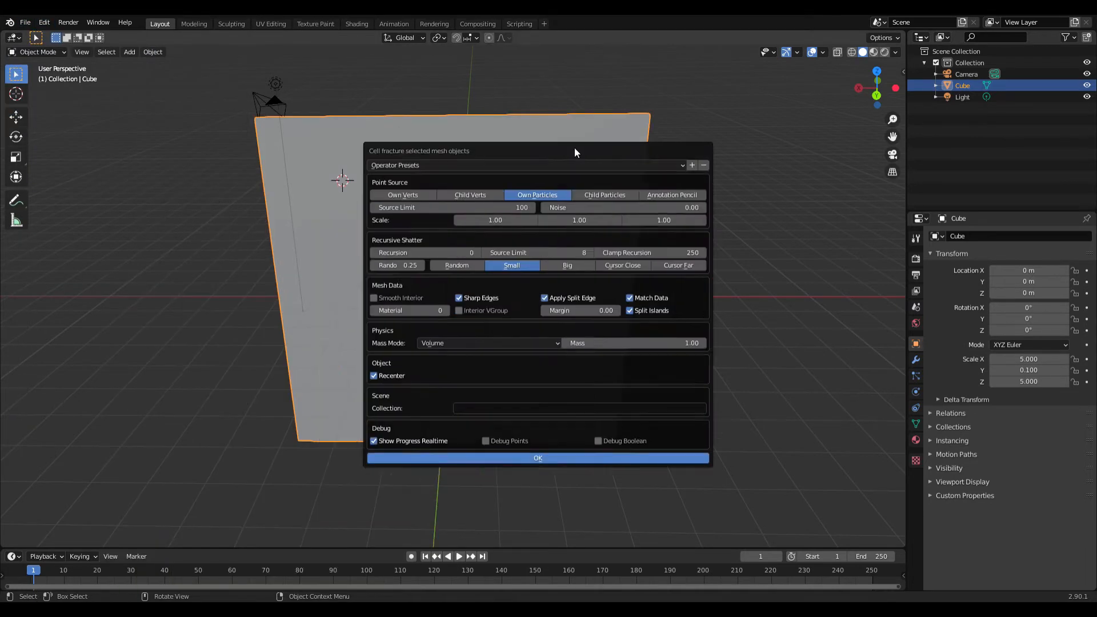
pyautogui.click(537, 457)
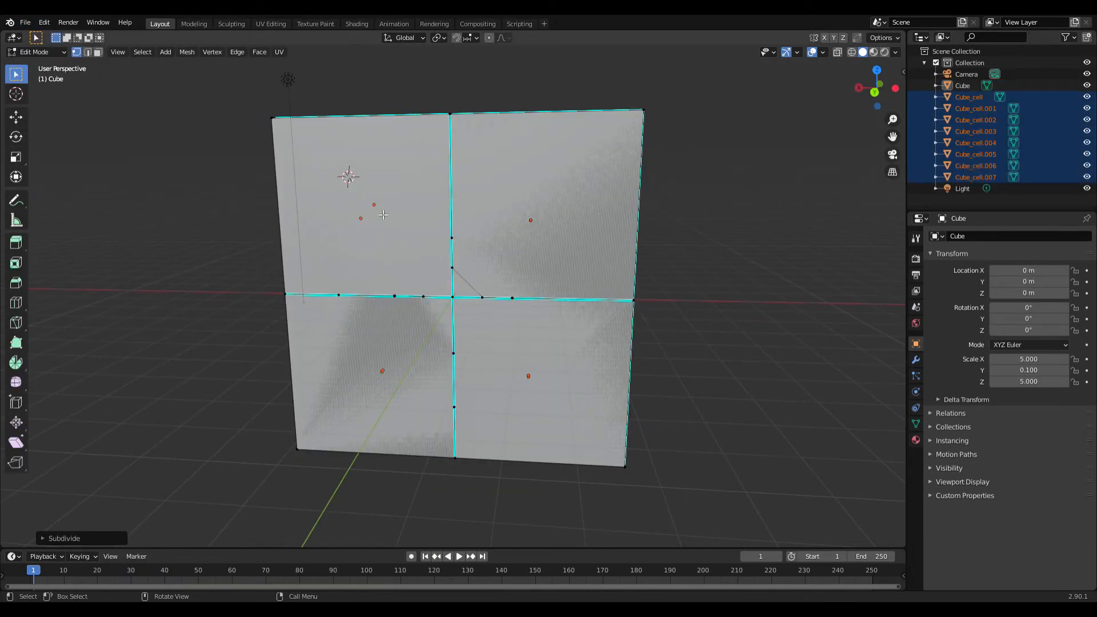
pyautogui.click(24, 23)
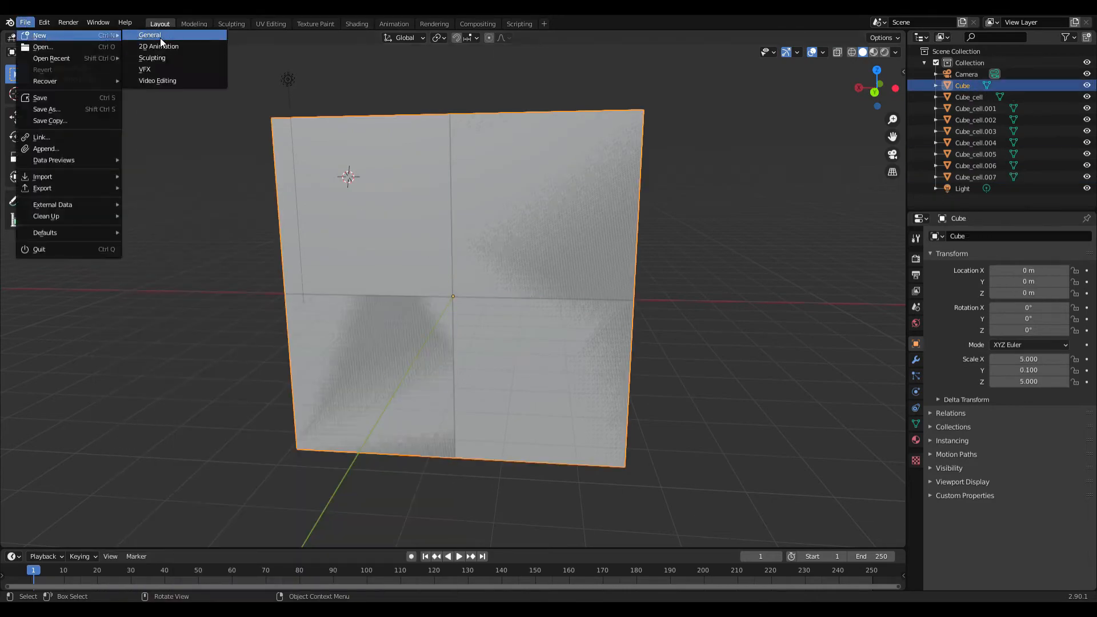